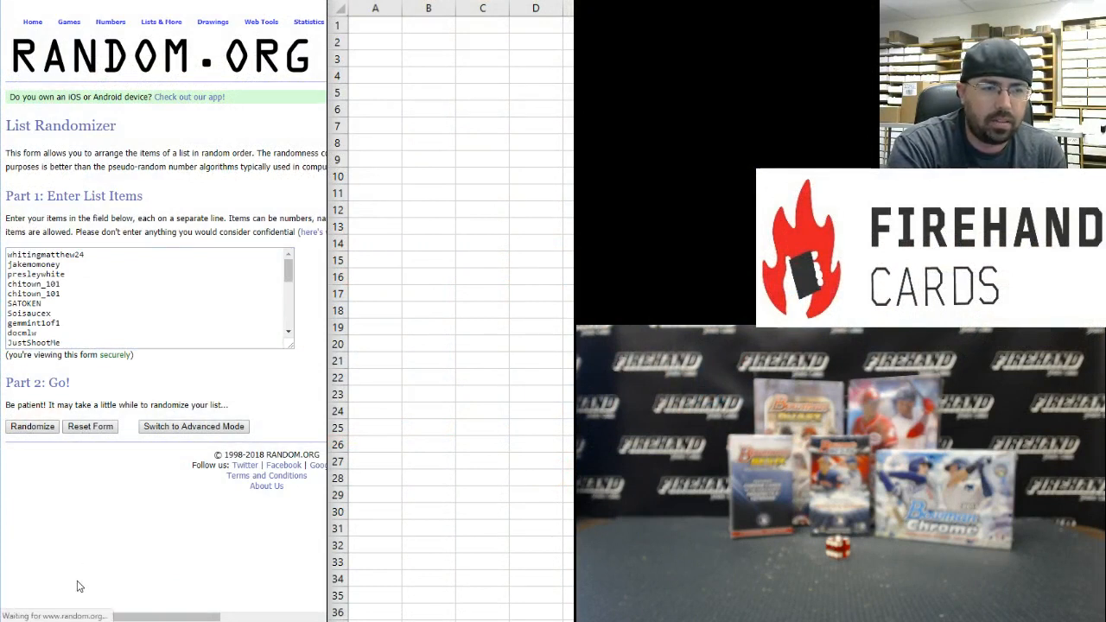
Randomize the 30 participant names five times and select the final shuffled list.
left_click(31, 425)
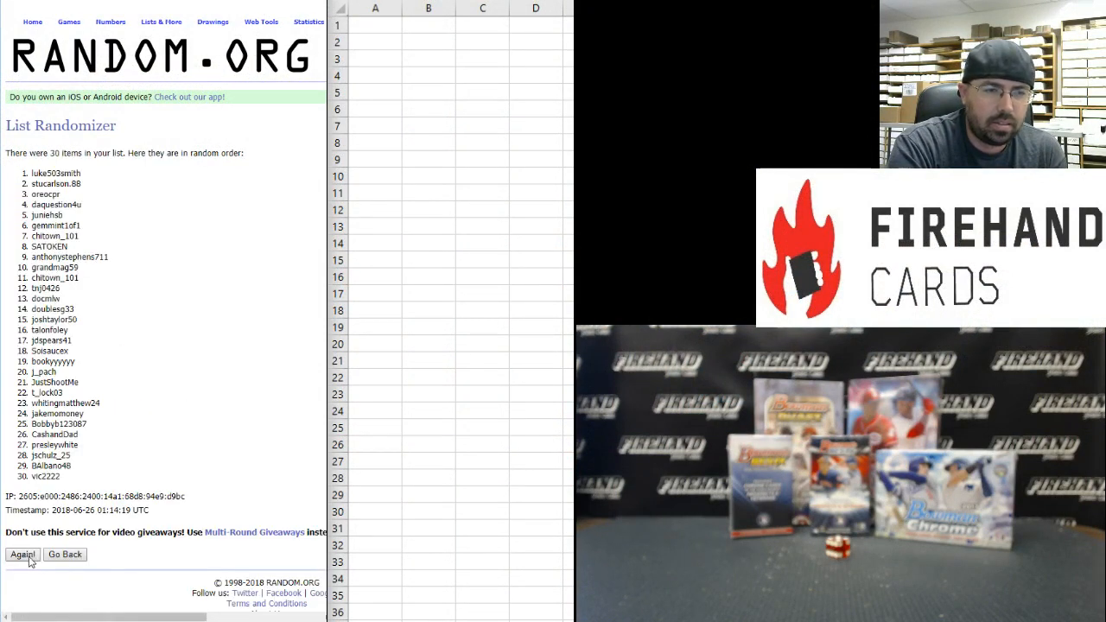
left_click(21, 553)
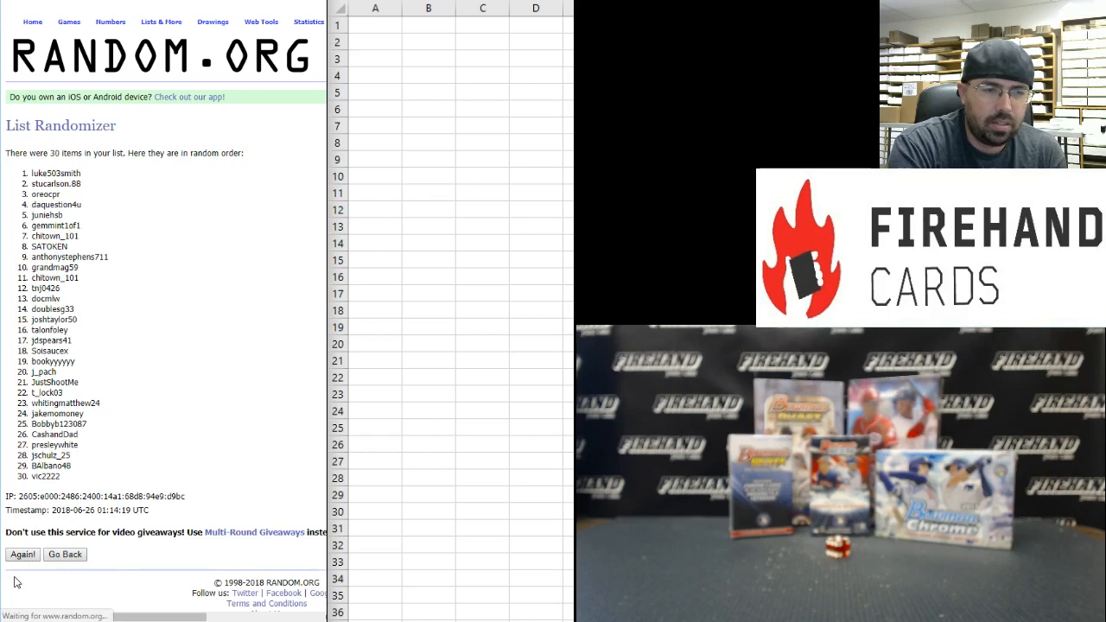
left_click(21, 553)
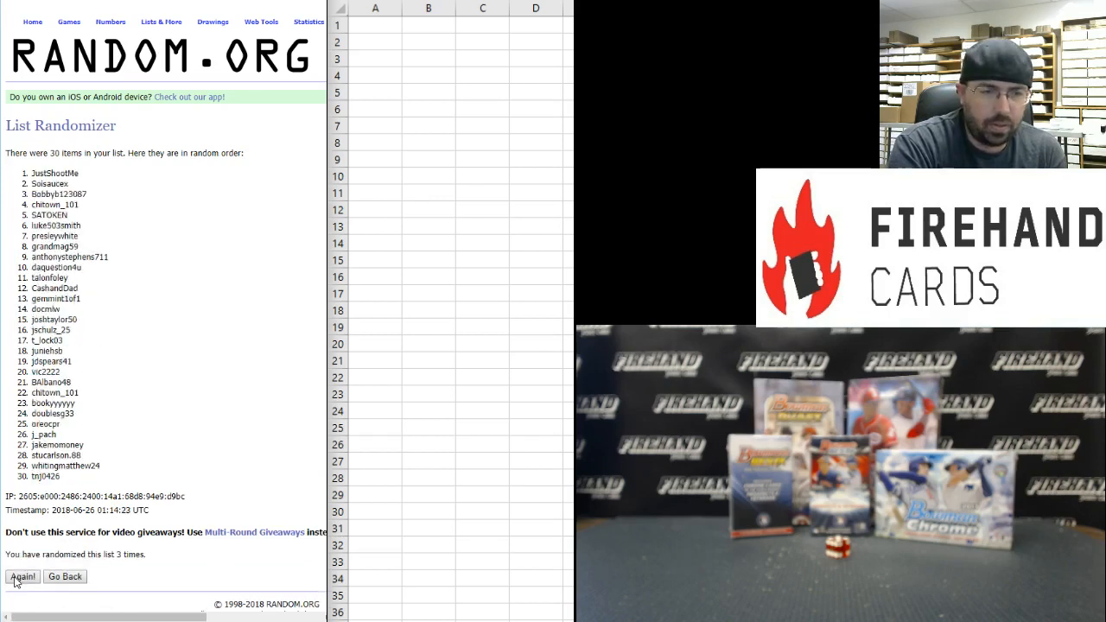
left_click(22, 577)
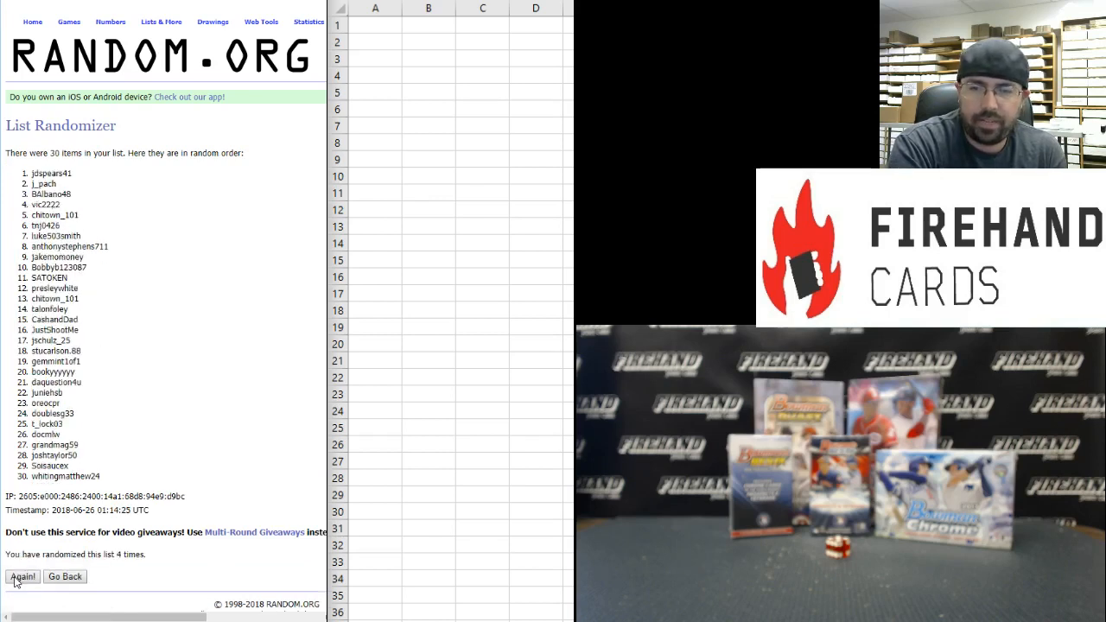
left_click(23, 577)
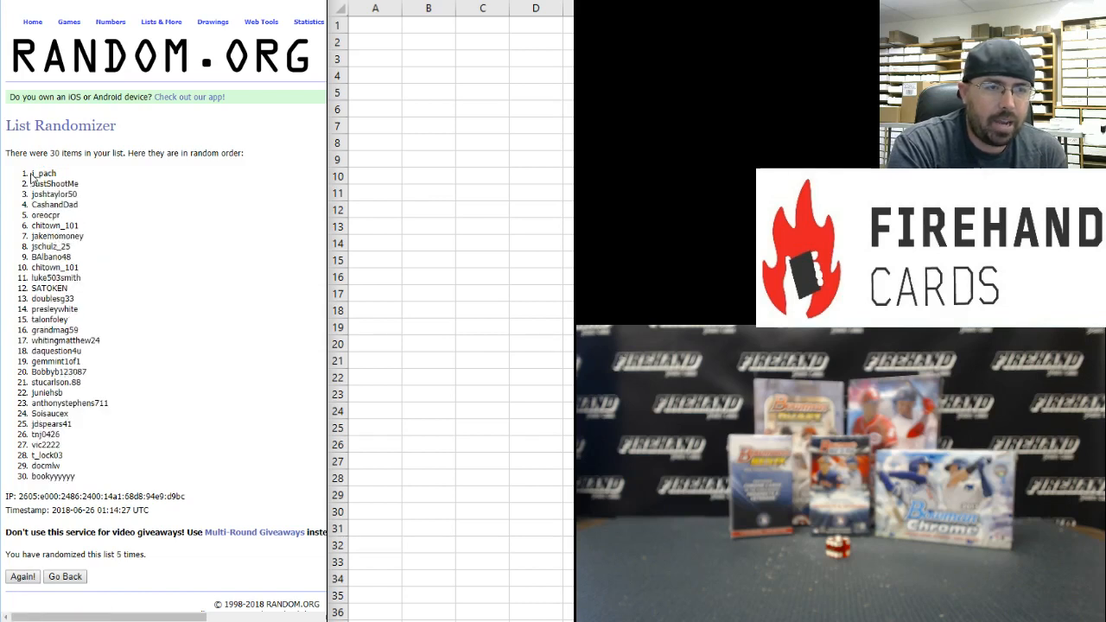
left_click_drag(31, 172, 65, 477)
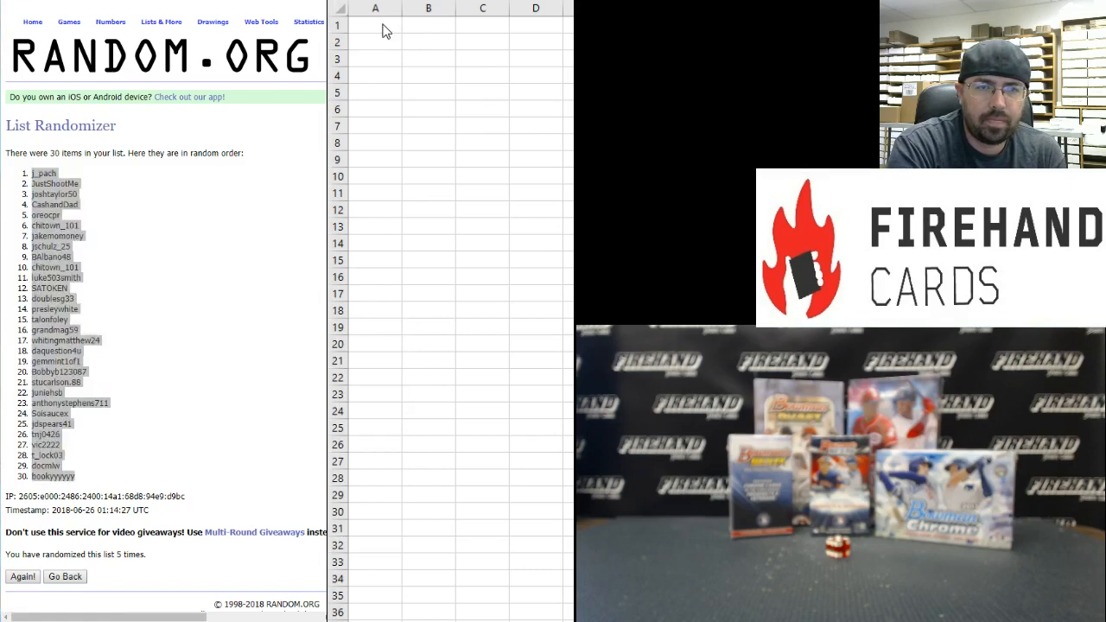
Paste the shuffled names as plain text into A1:A30, then return to a fresh RANDOM.ORG list form.
left_click(375, 24)
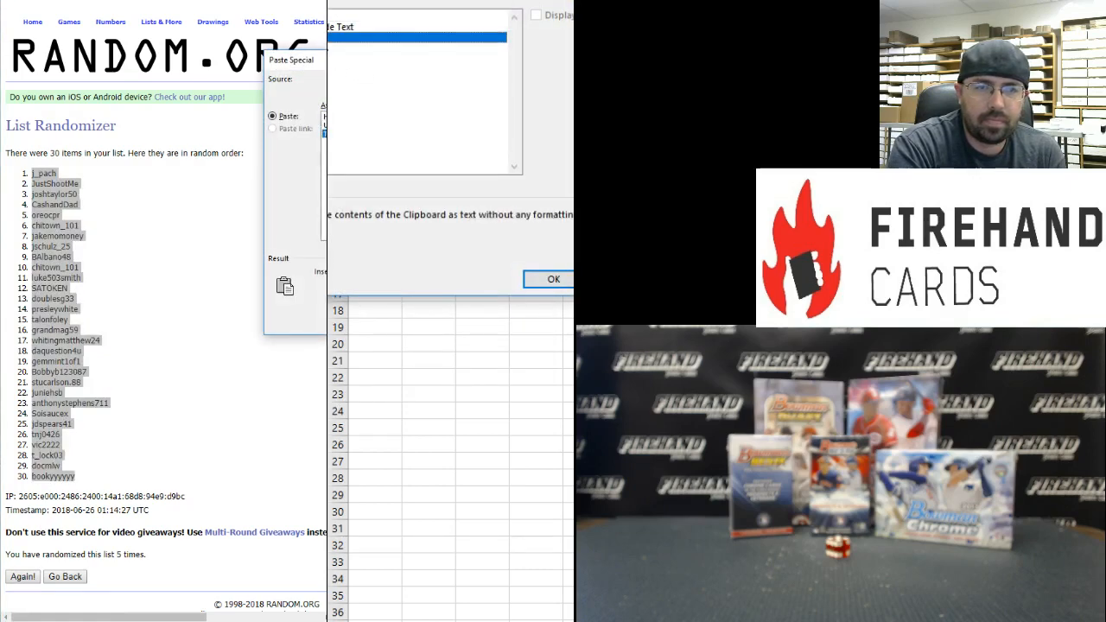
left_click(553, 279)
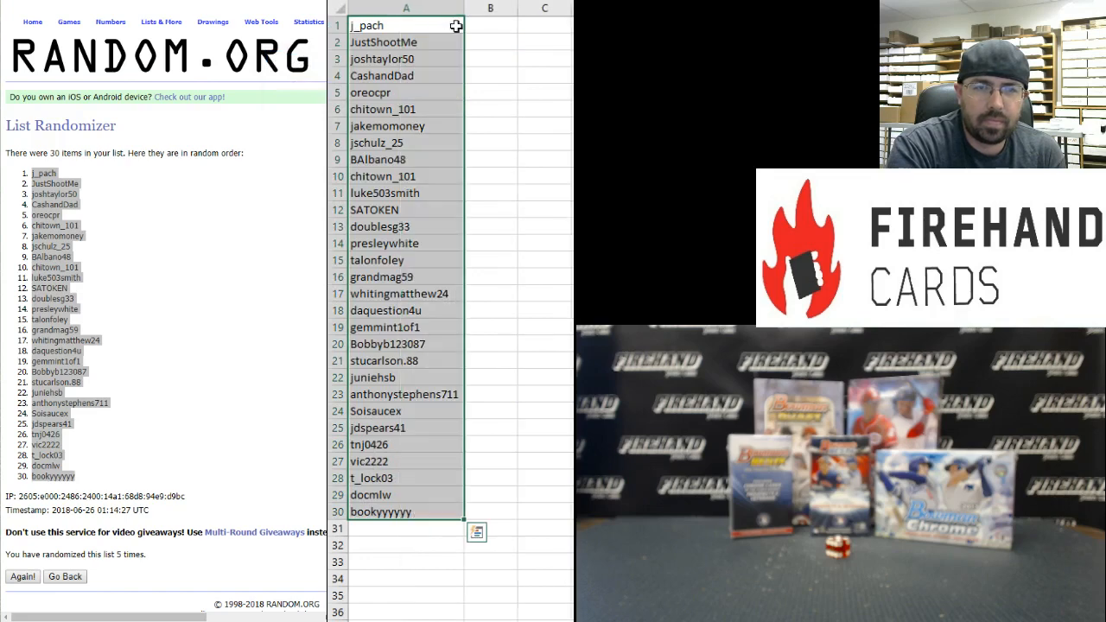
left_click(64, 577)
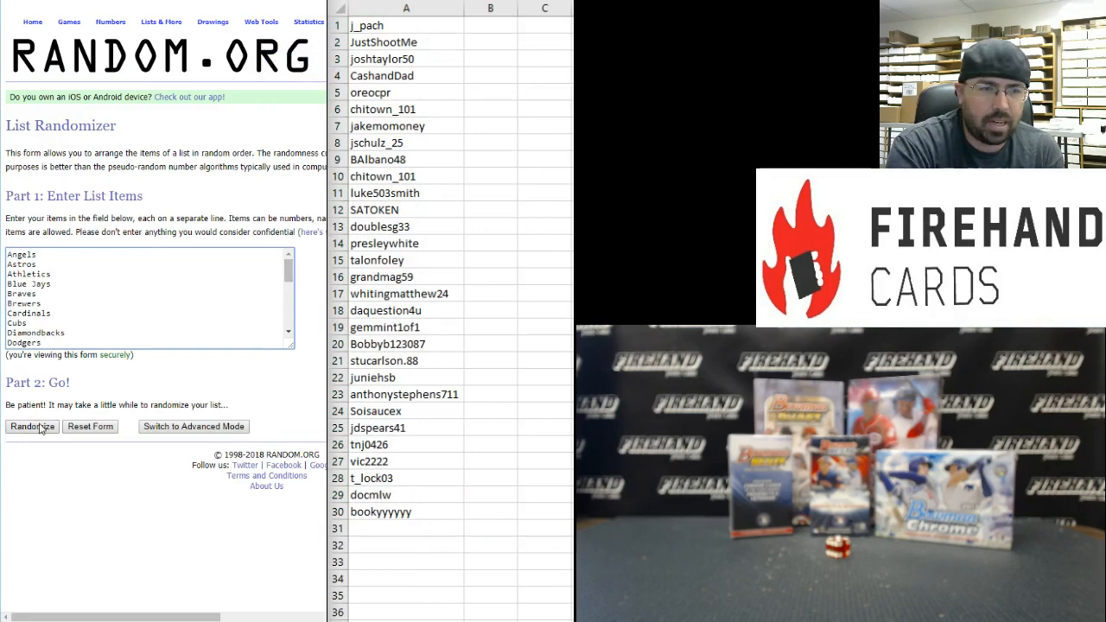
Randomize the 30 MLB team names repeatedly to reach the final shuffled order.
left_click(31, 425)
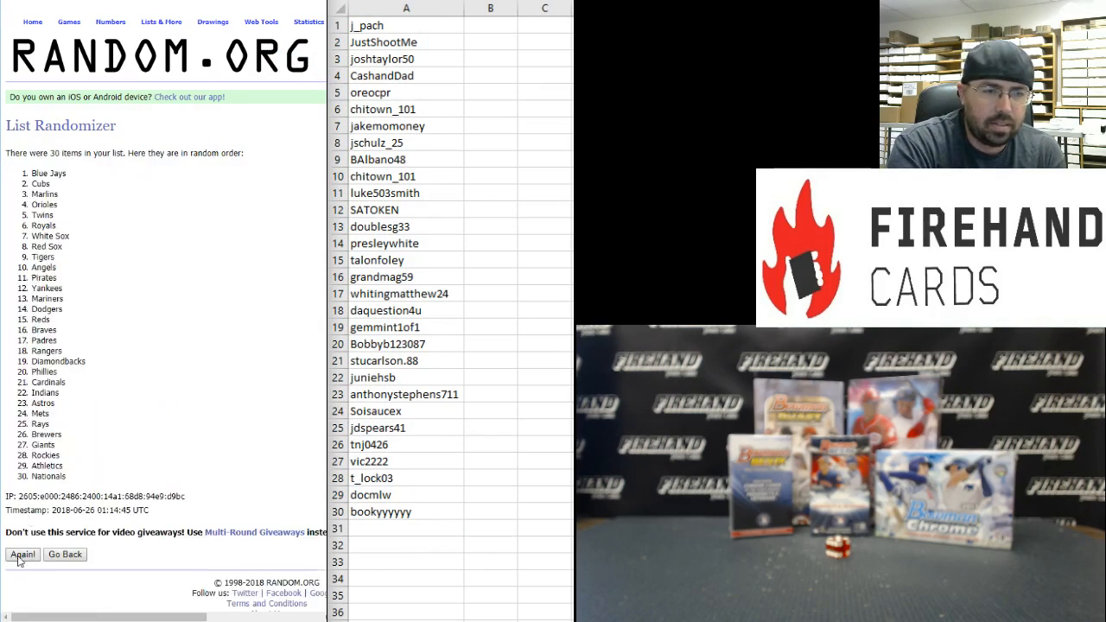
left_click(21, 553)
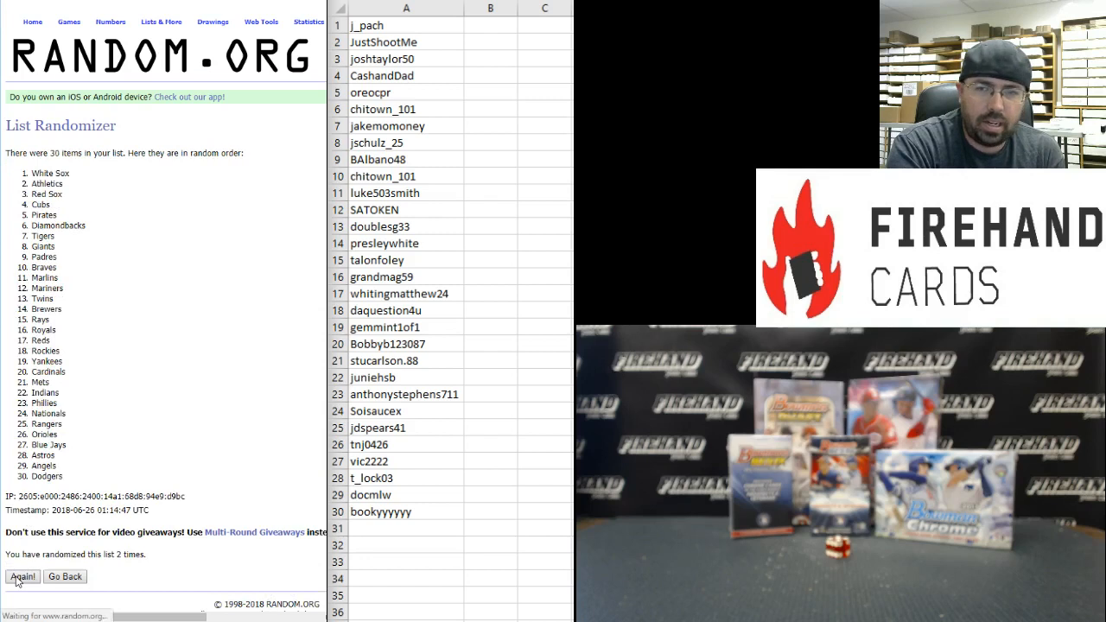
left_click(21, 577)
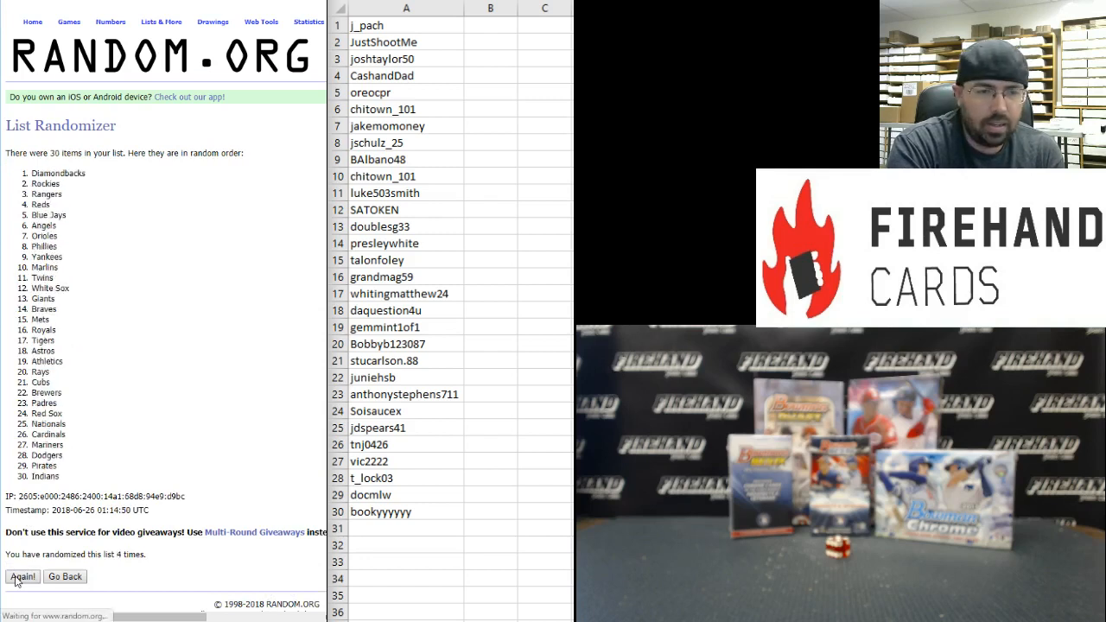
left_click(20, 577)
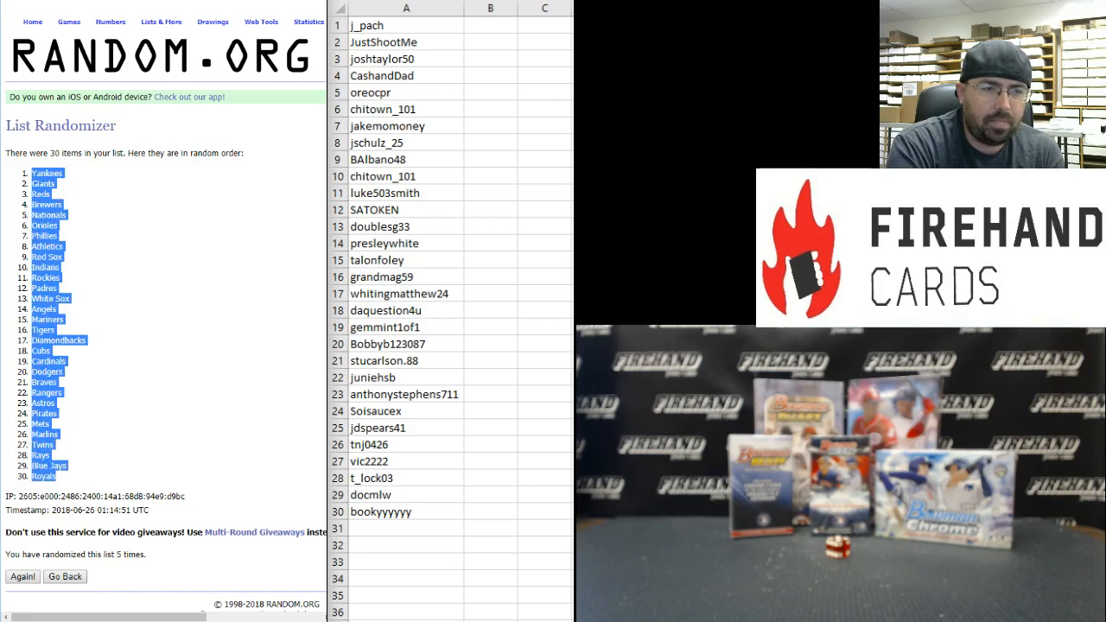
Paste the shuffled teams as text into B1:B30 and sort A1:B30 A to Z by name.
left_click(491, 24)
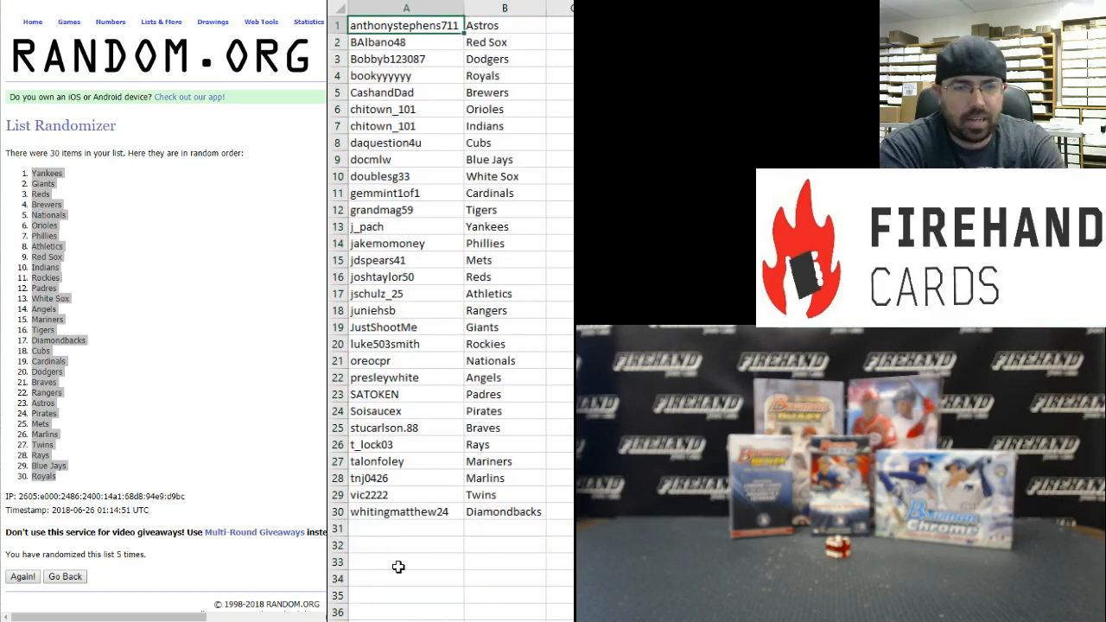
left_click(405, 41)
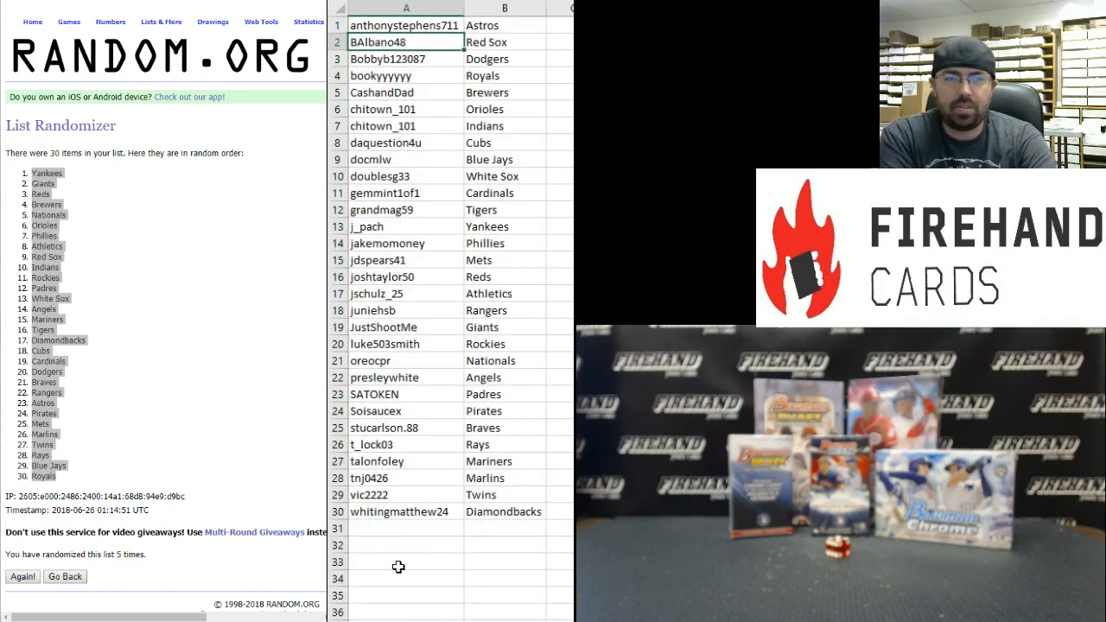
left_click(404, 59)
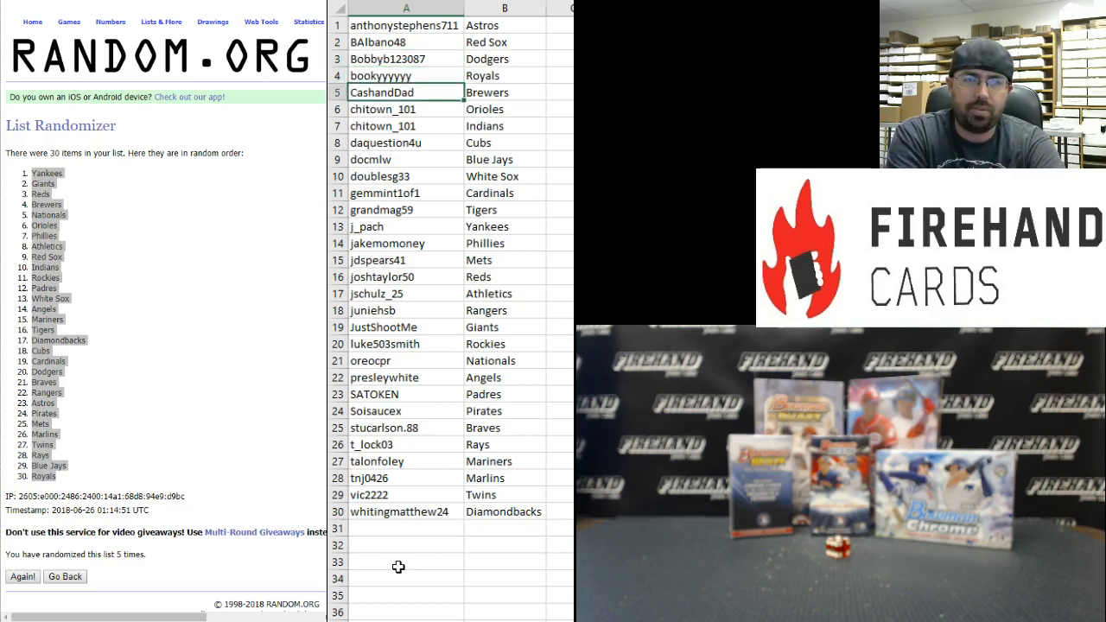
left_click(404, 124)
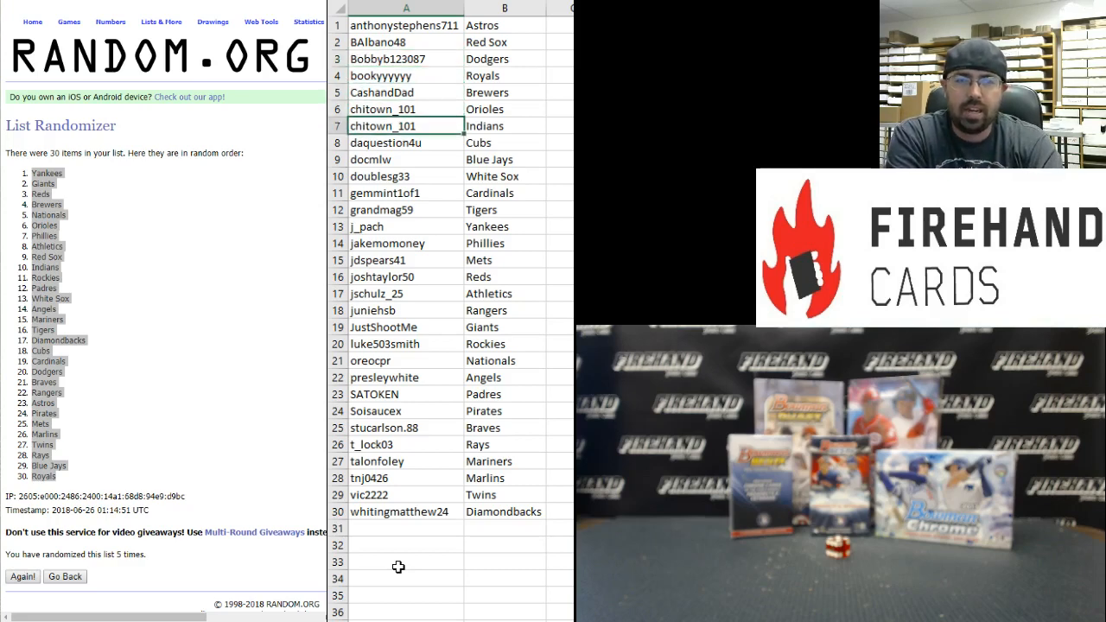
left_click(404, 159)
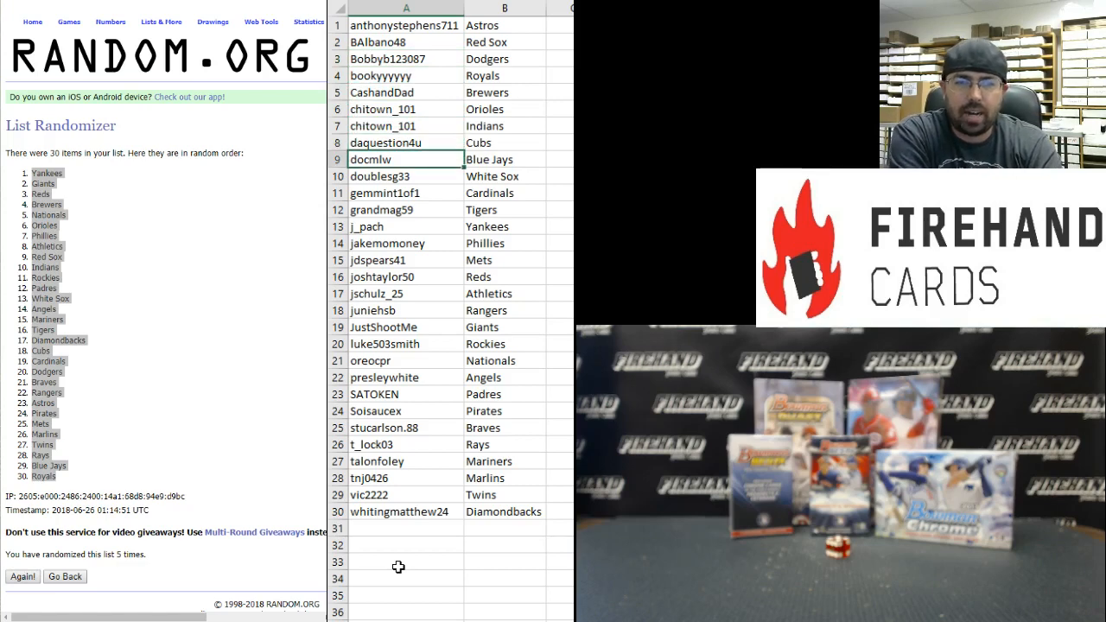
left_click(404, 176)
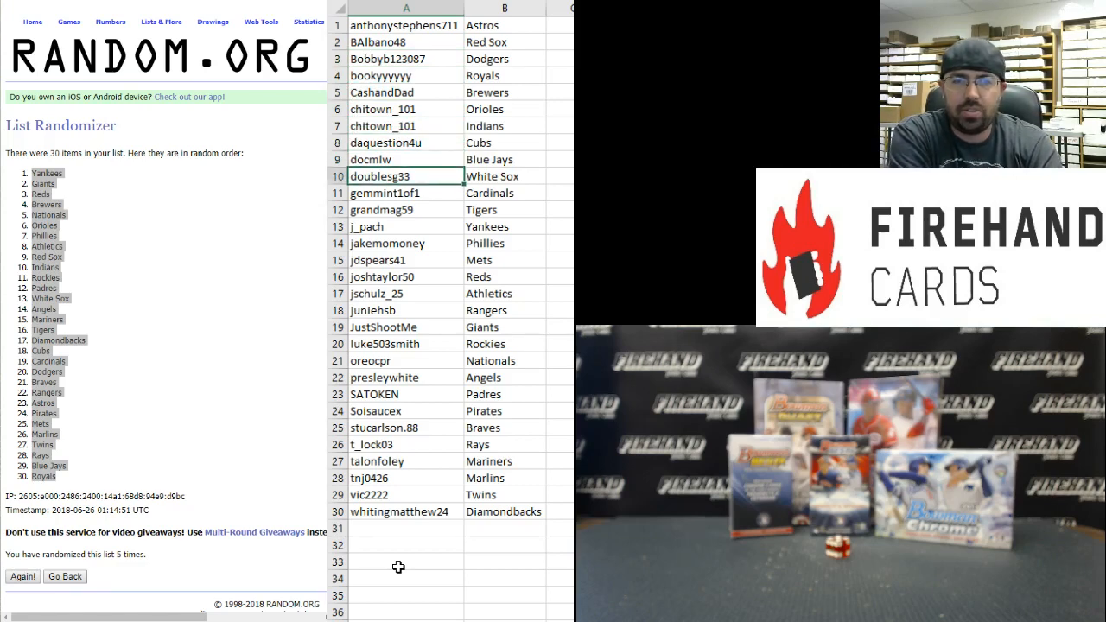
left_click(406, 209)
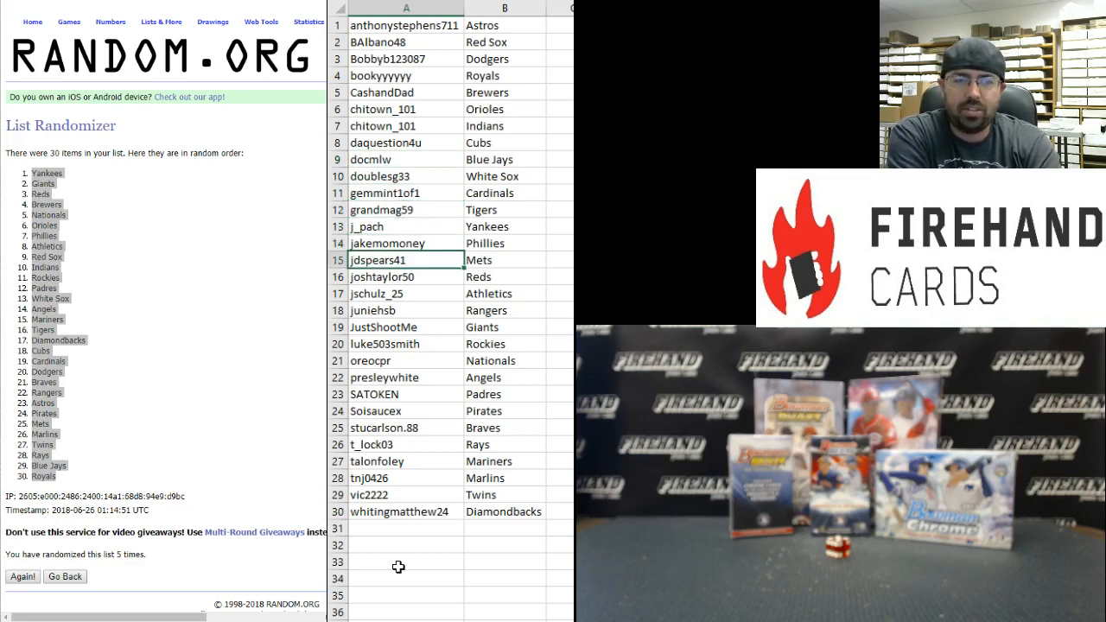
left_click(406, 276)
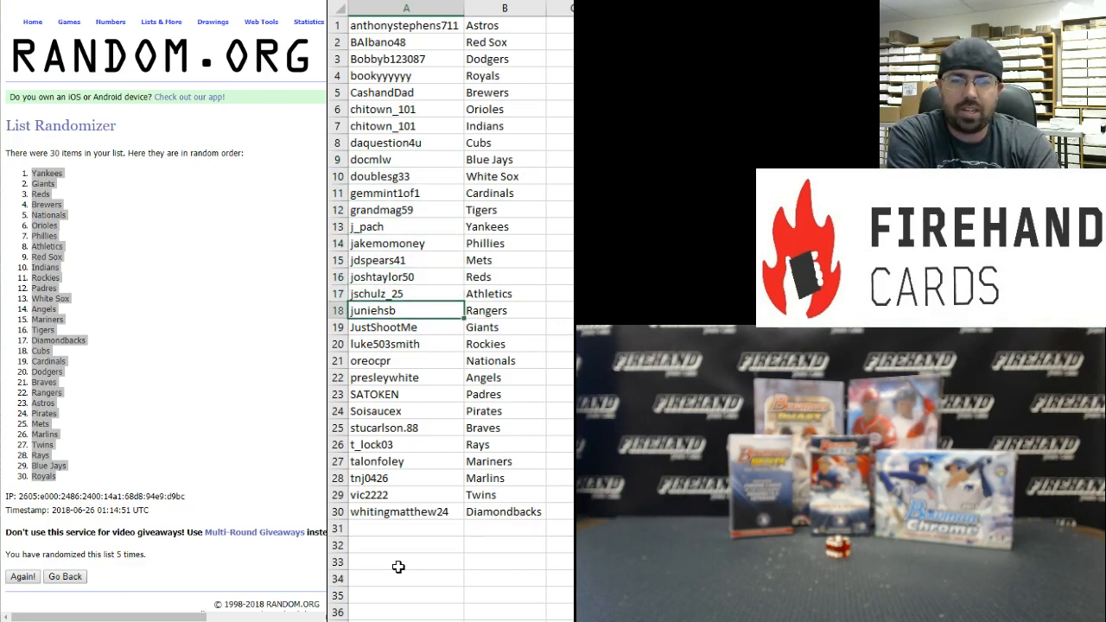
left_click(404, 326)
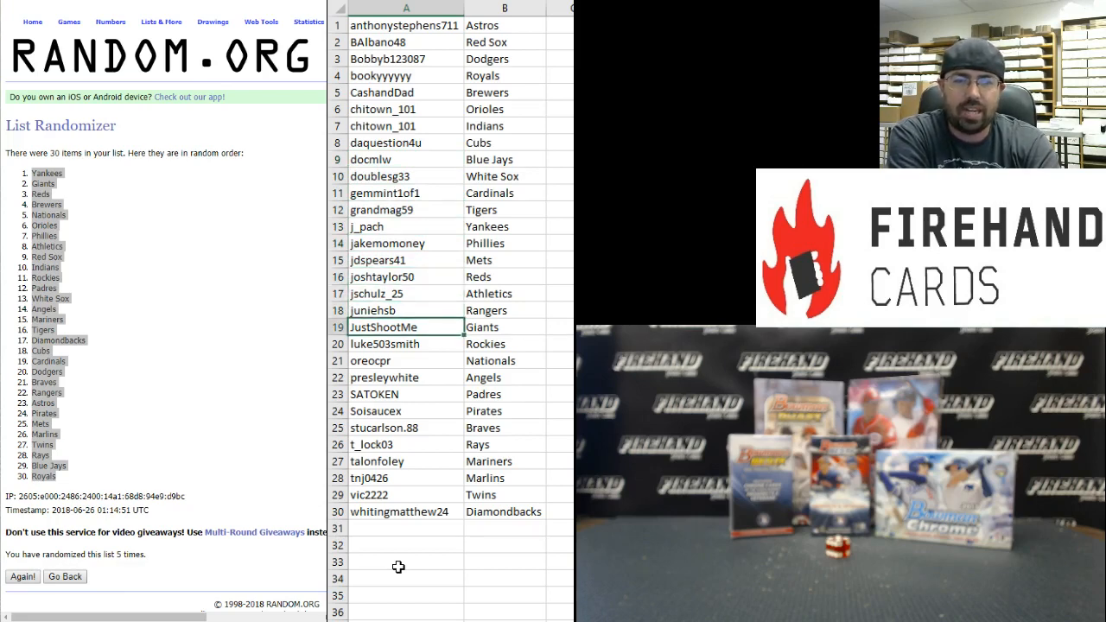
left_click(405, 361)
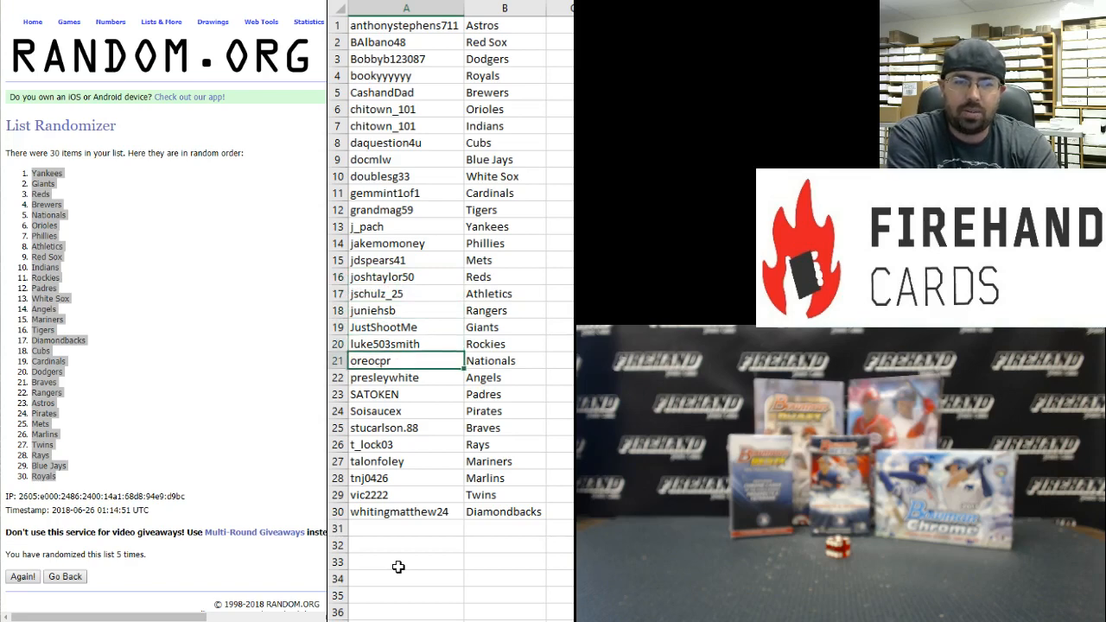
left_click(405, 376)
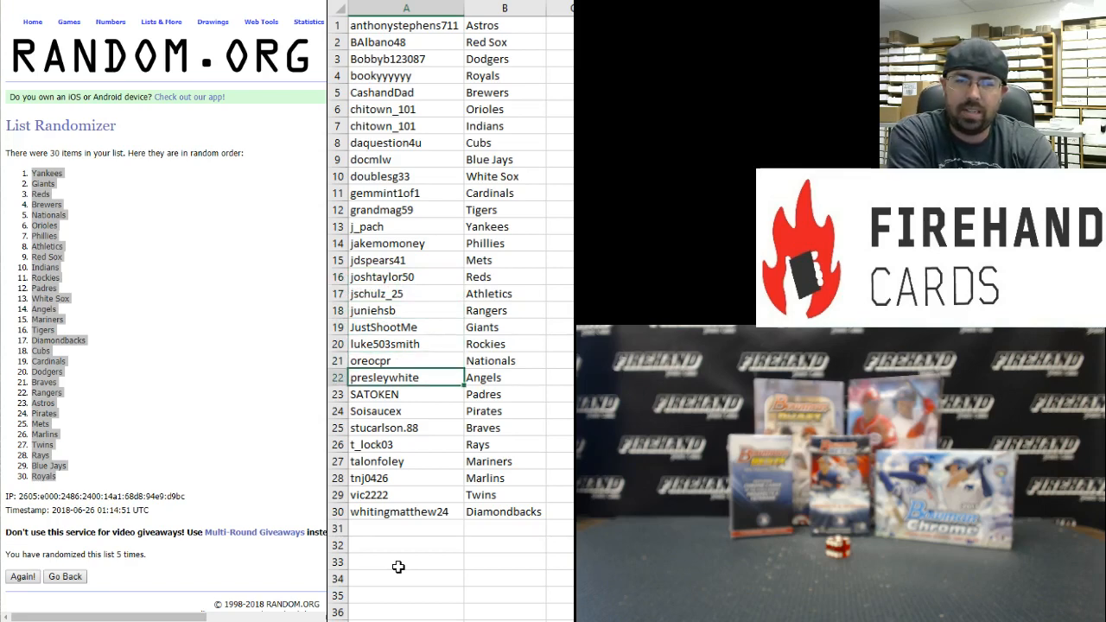
left_click(405, 411)
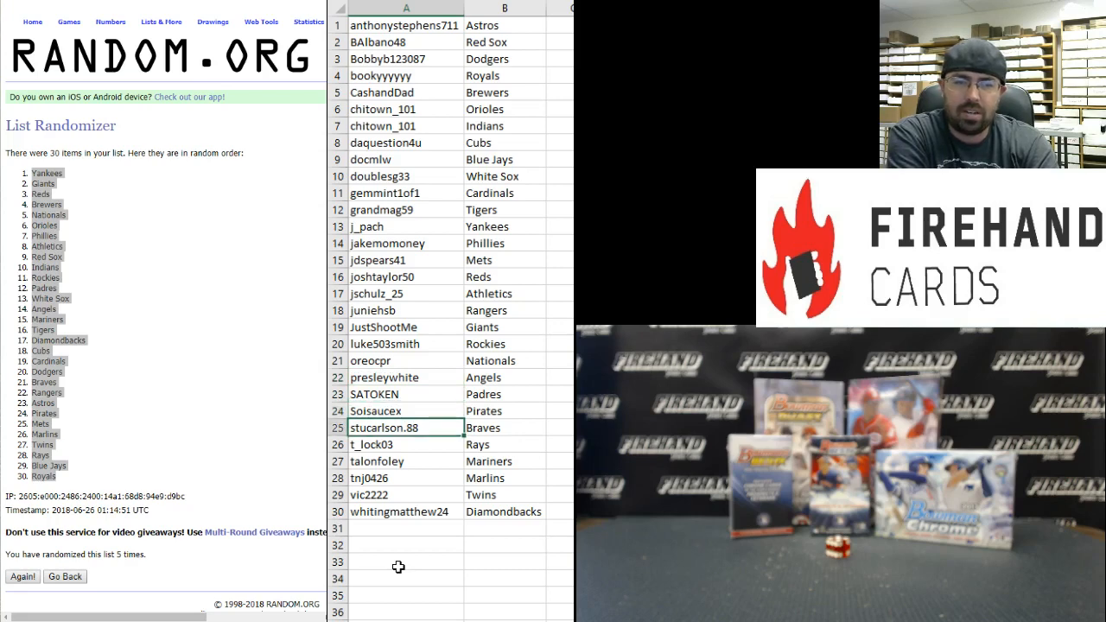
left_click(377, 460)
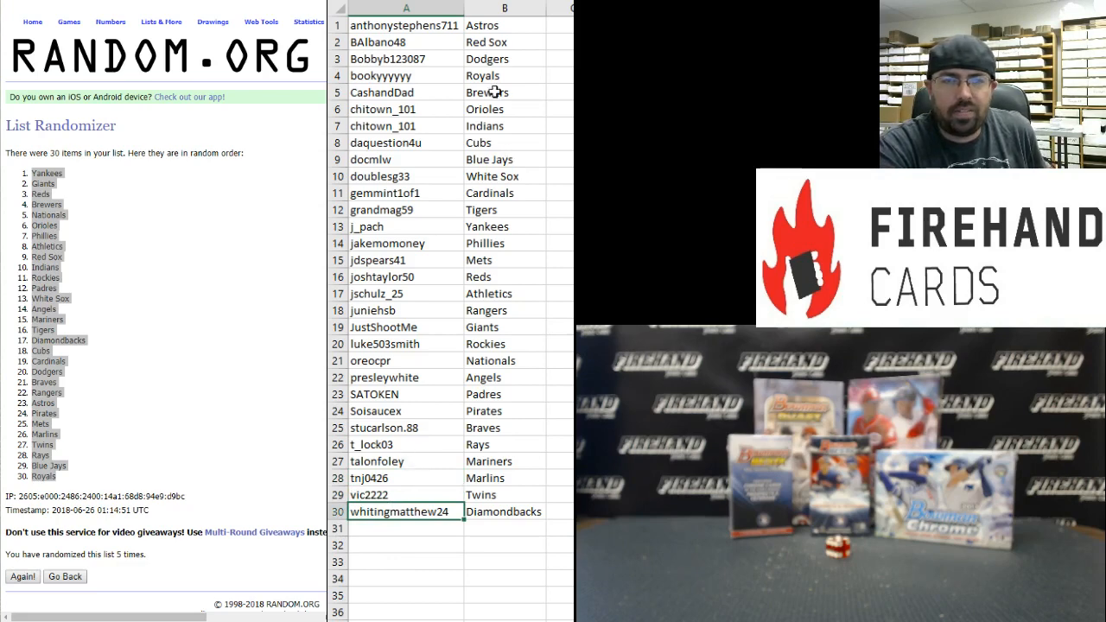
left_click(505, 6)
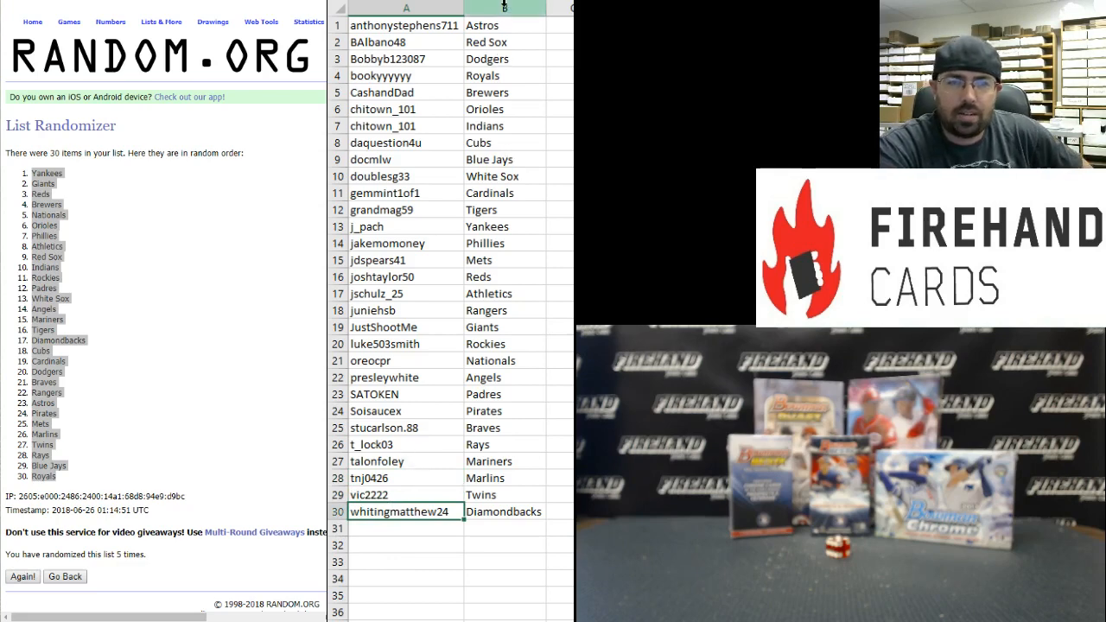